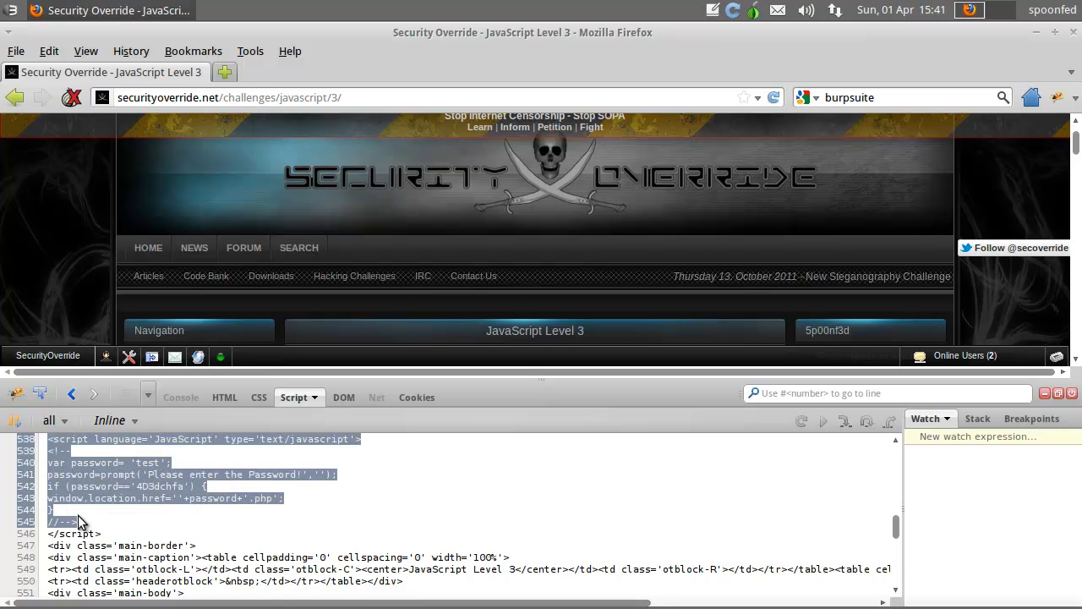
pyautogui.click(98, 473)
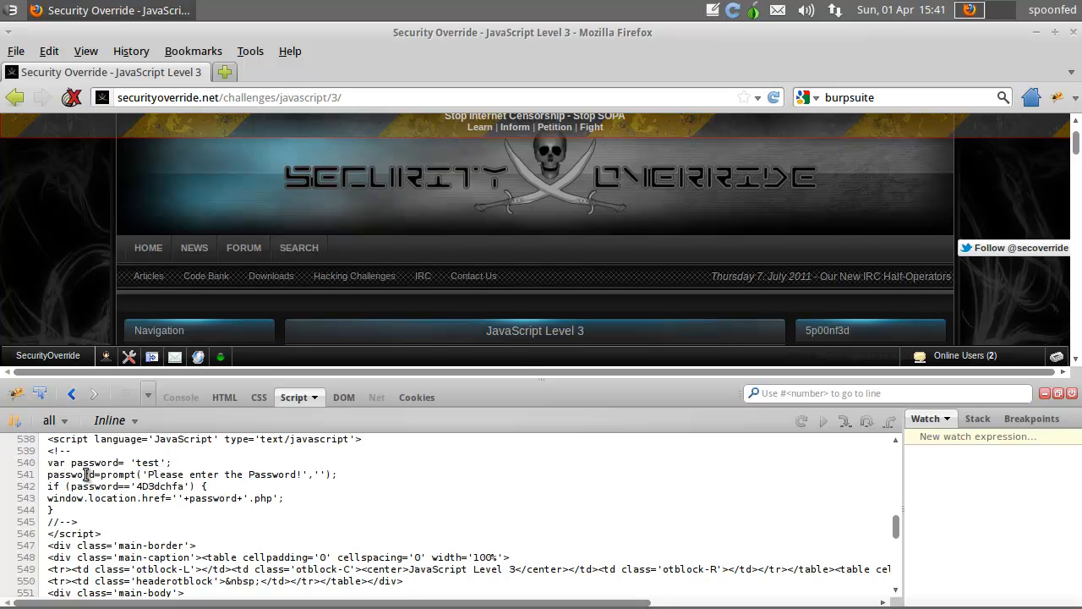
pyautogui.moveTo(359, 500)
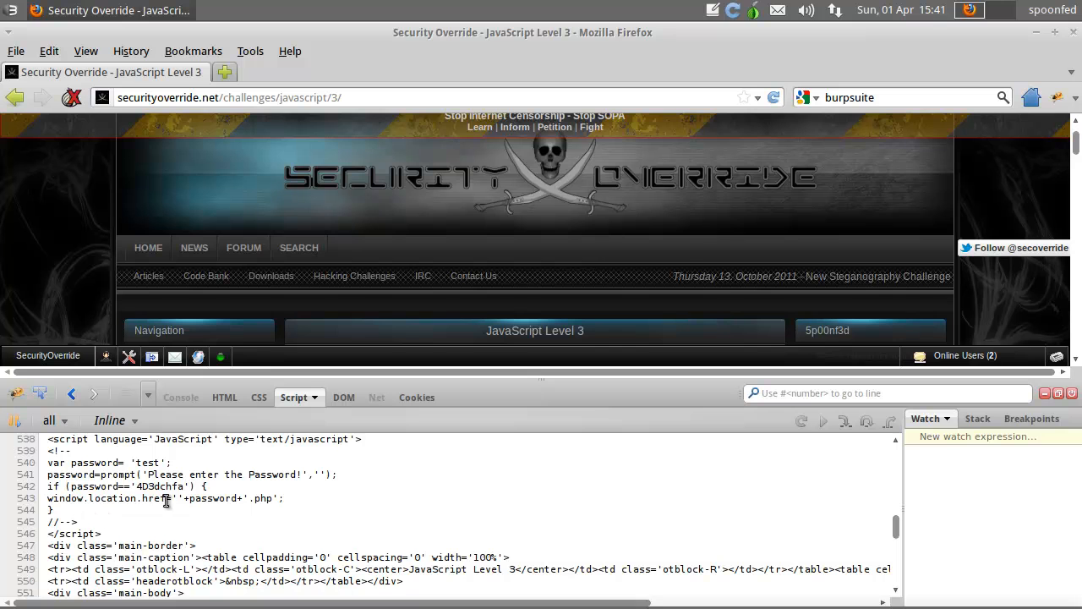
pyautogui.moveTo(180, 514)
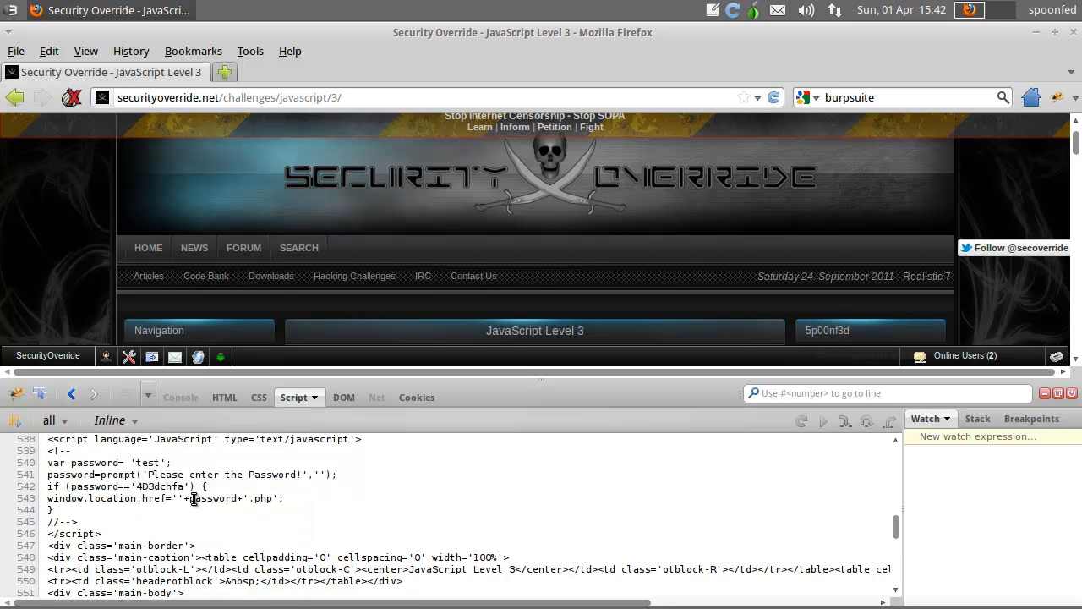
pyautogui.moveTo(461, 460)
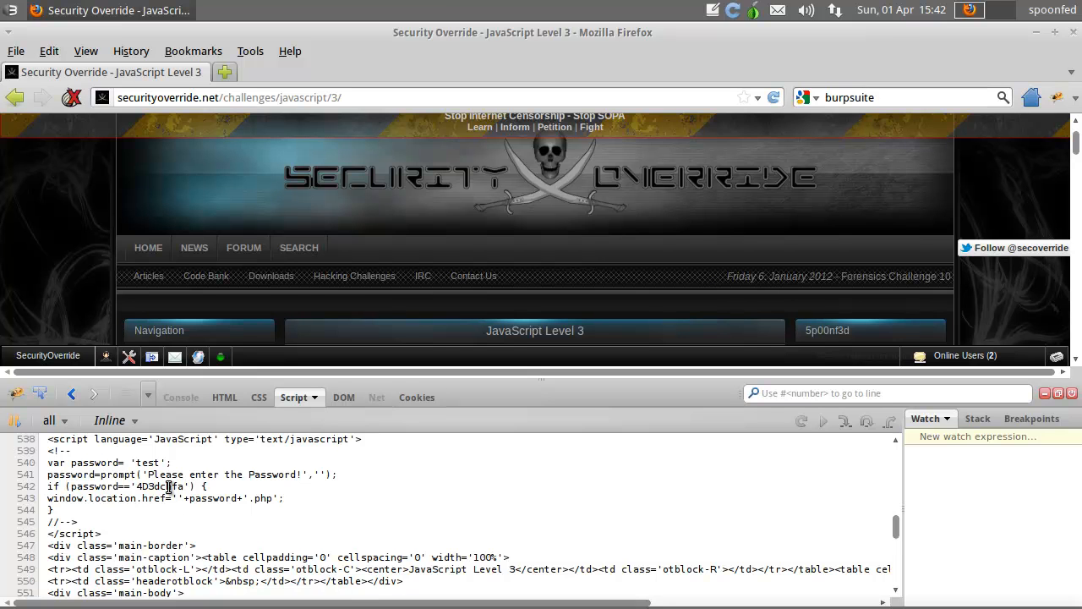
pyautogui.rightClick(169, 487)
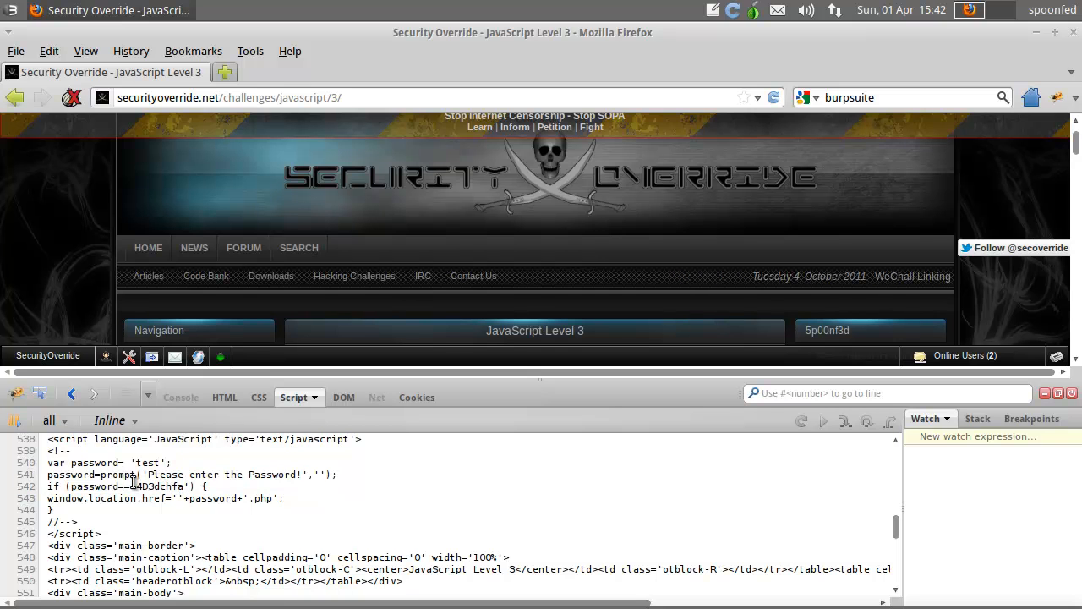
pyautogui.doubleClick(161, 487)
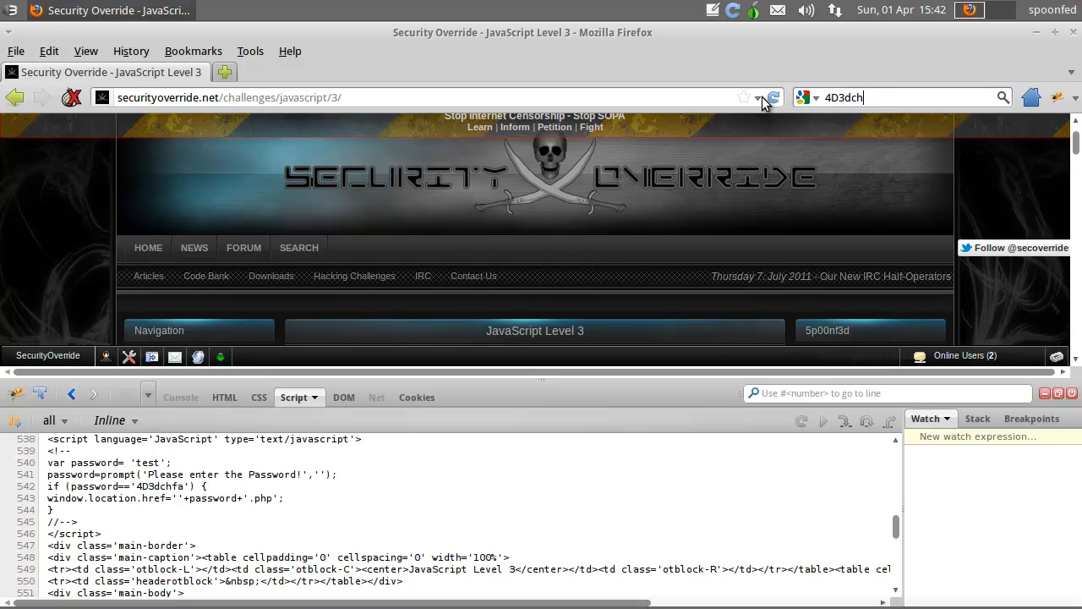
pyautogui.write('fa')
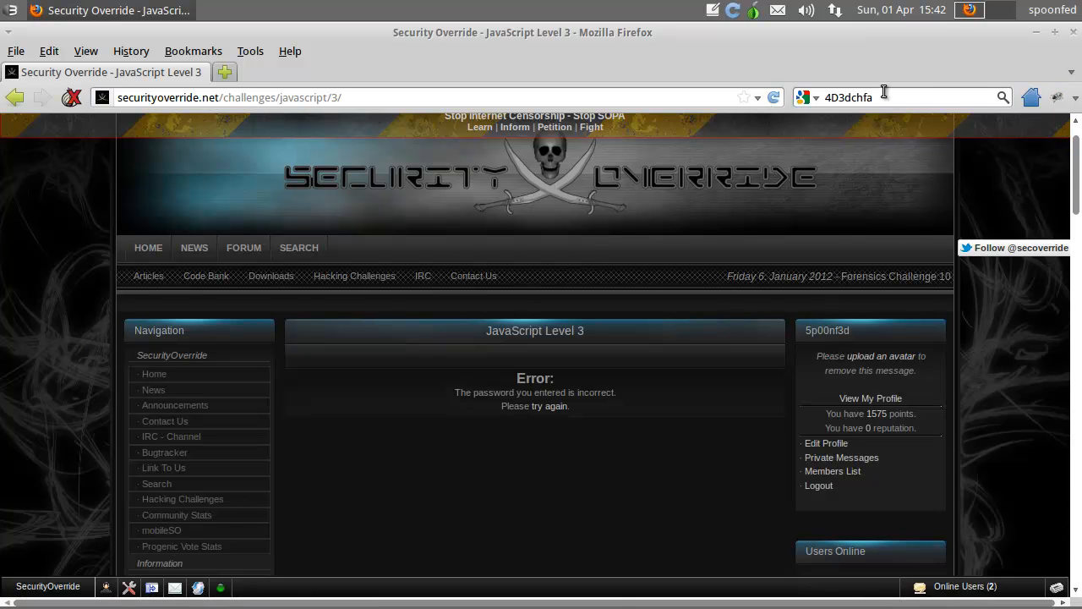
pyautogui.tripleClick(849, 96)
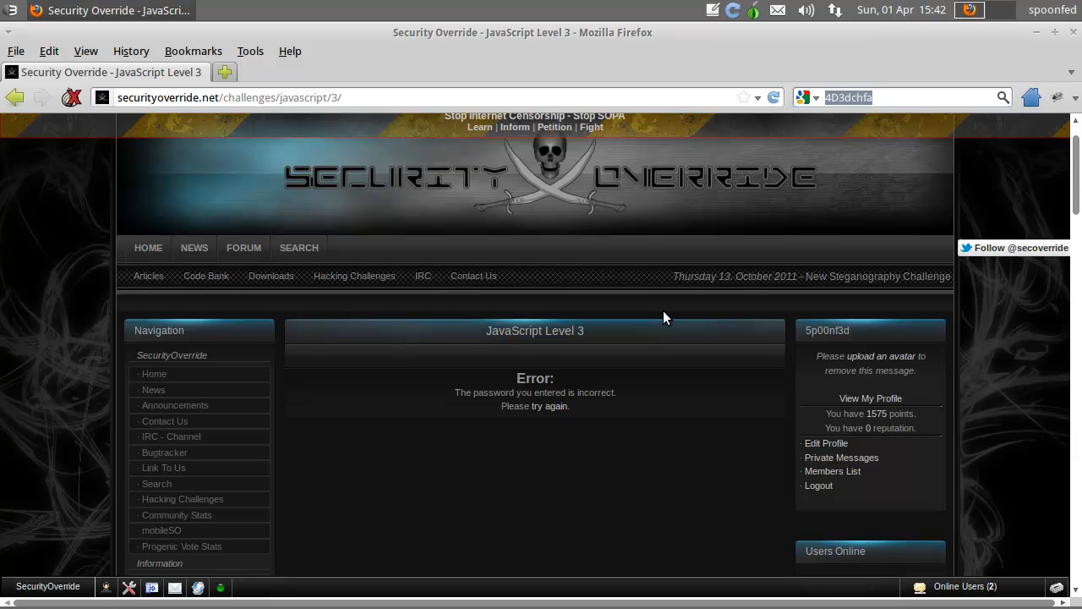
pyautogui.click(369, 96)
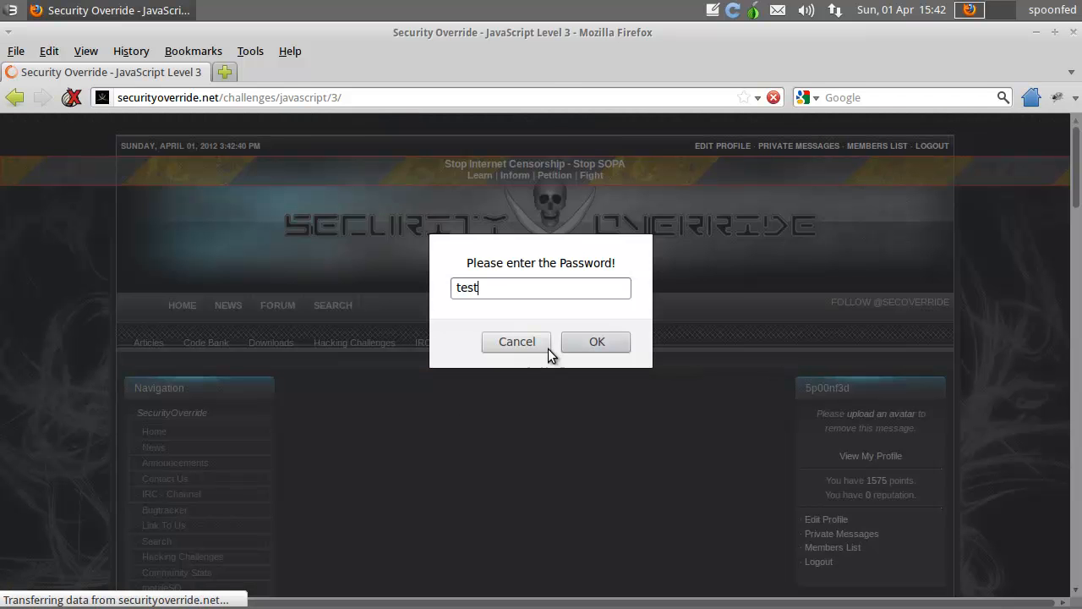
pyautogui.click(595, 341)
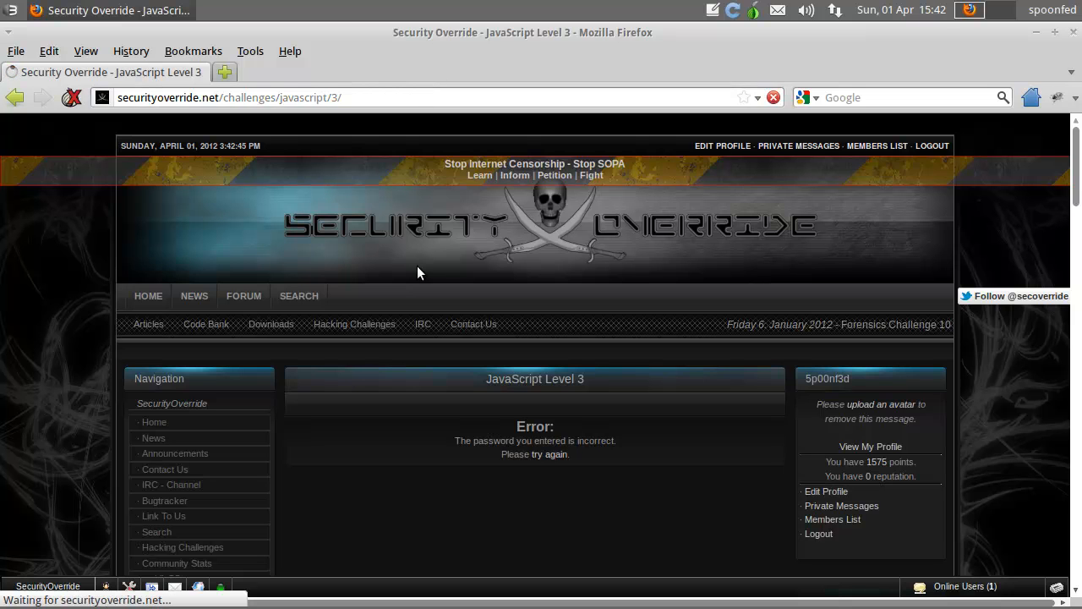
pyautogui.click(559, 453)
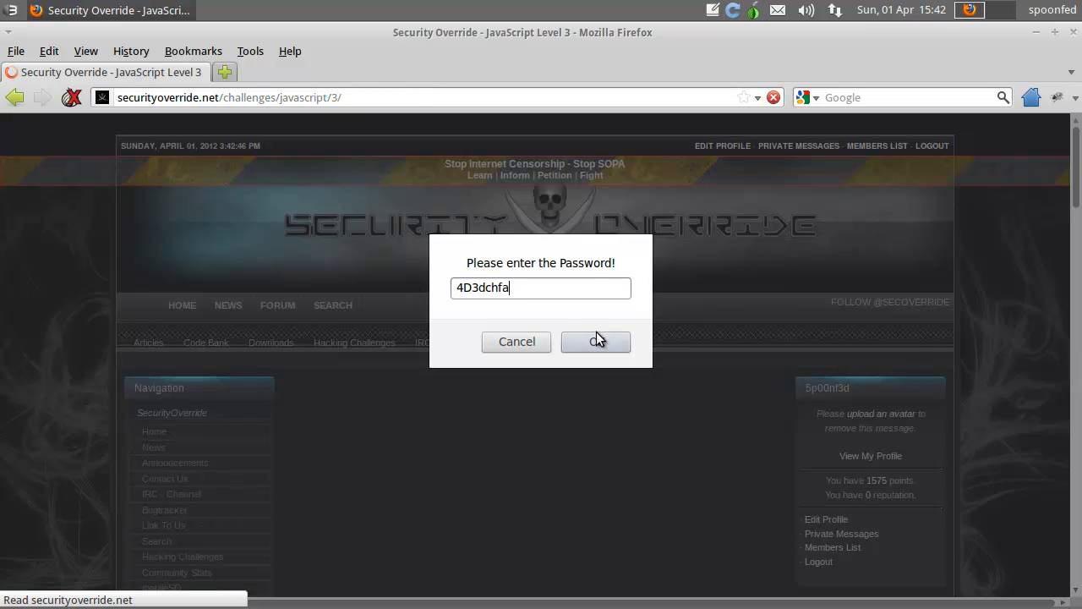
pyautogui.click(596, 342)
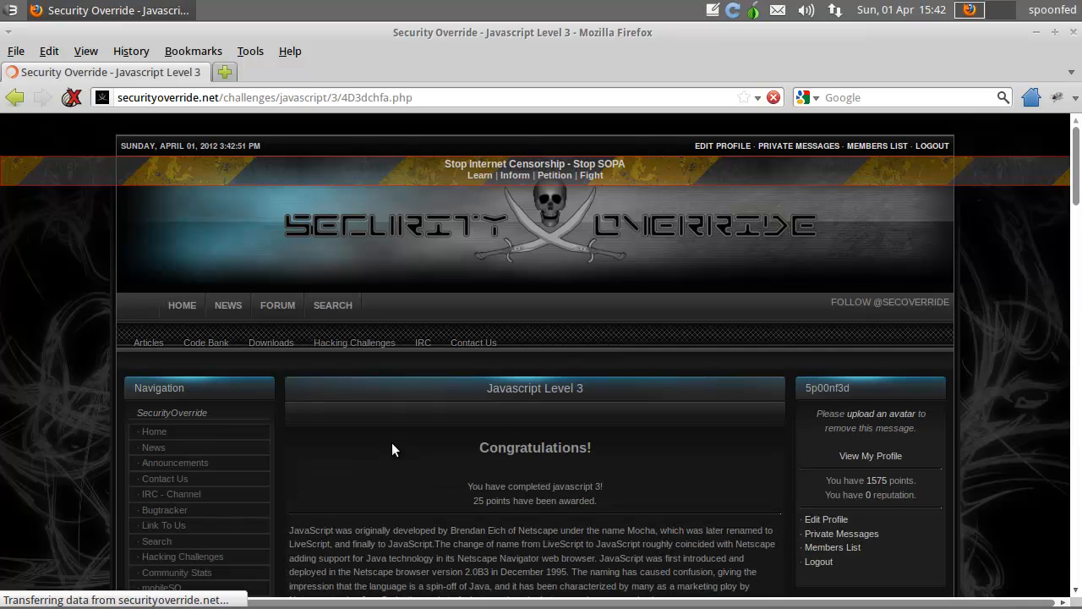
pyautogui.scroll(-3)
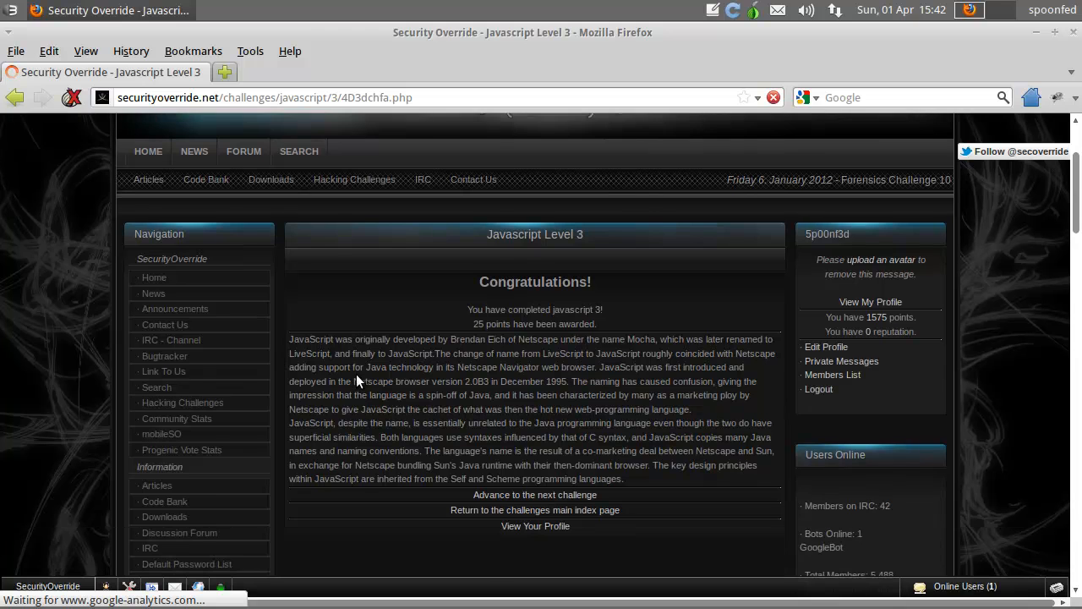